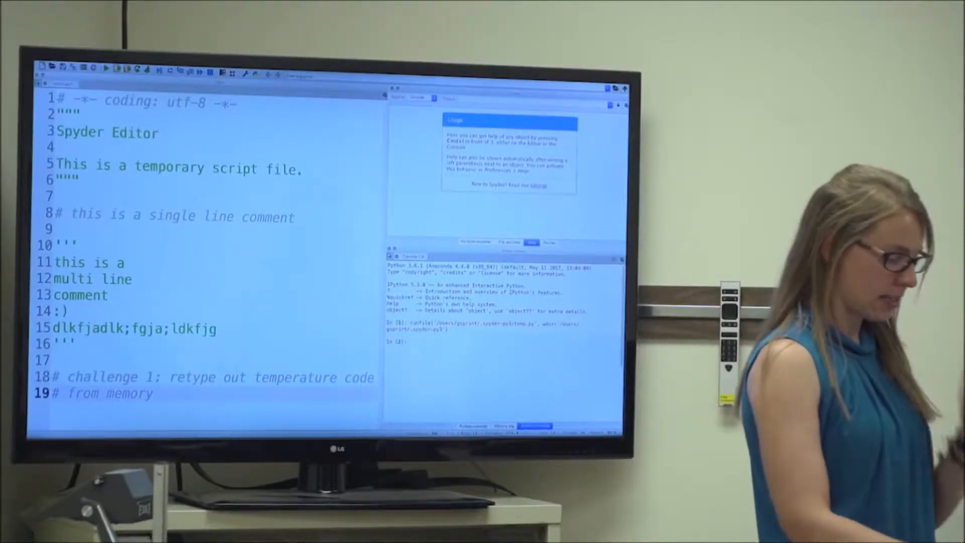
# Write temperature = 78 with an if temperature > 75 block printing "It is warm out!", and run it.
pyautogui.write('temperature')
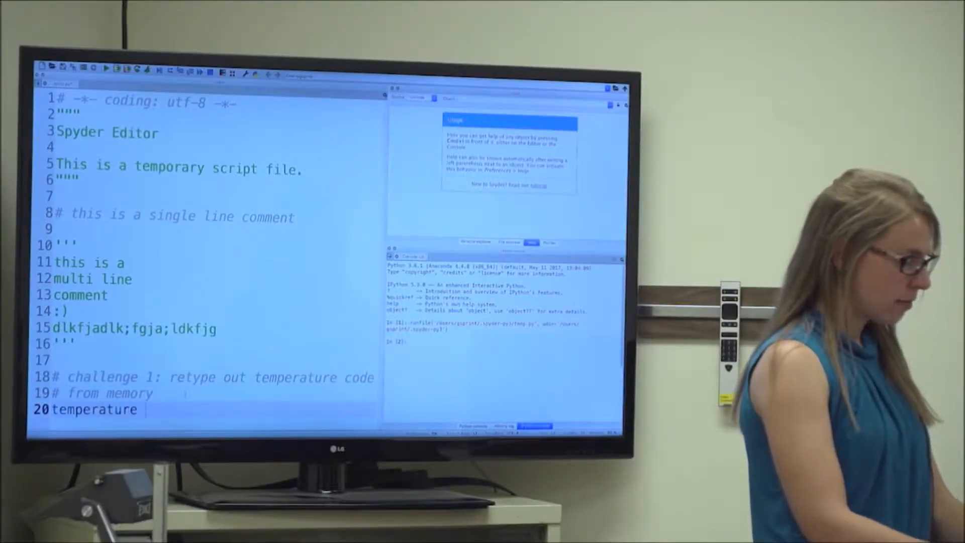
pyautogui.write('= 78')
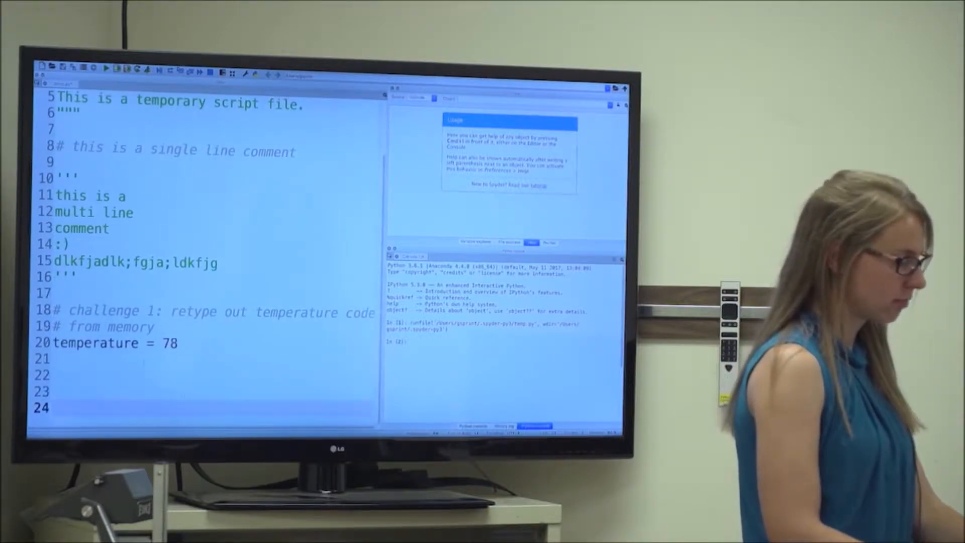
pyautogui.write('if tempera')
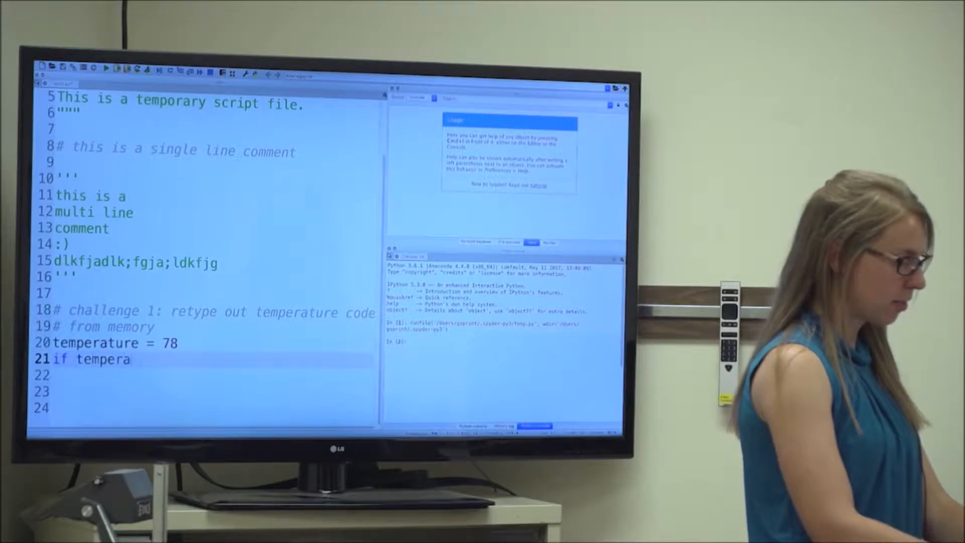
pyautogui.write('ture > 7')
pyautogui.click(214, 375)
pyautogui.write('print("')
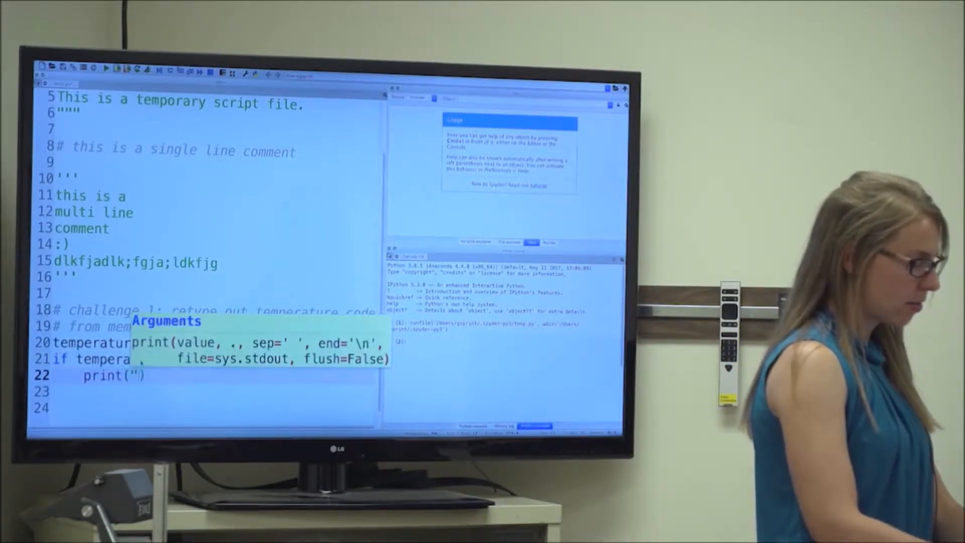
pyautogui.write('It is warm out!')
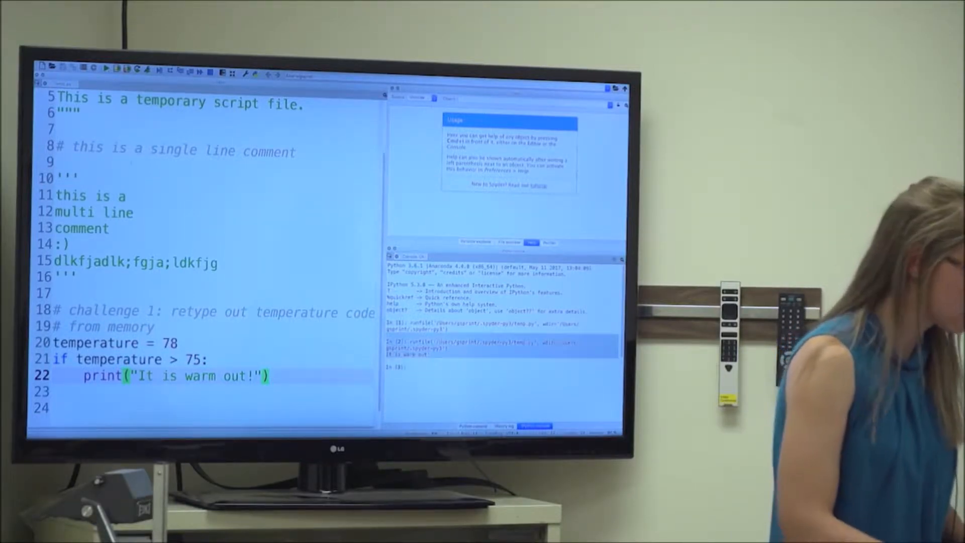
# Open Spyder's Preferences from the python menu and adjust the editor and console text size.
pyautogui.click(58, 65)
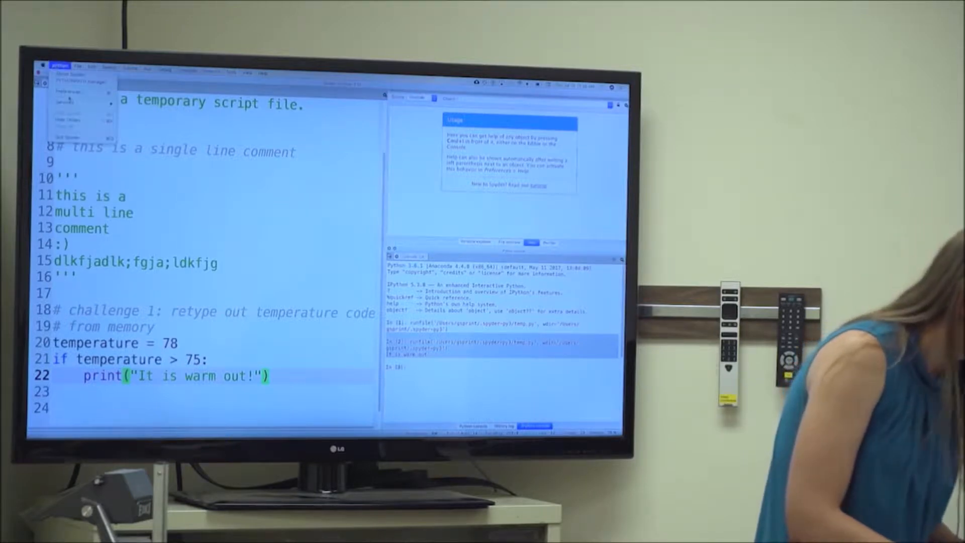
pyautogui.click(59, 66)
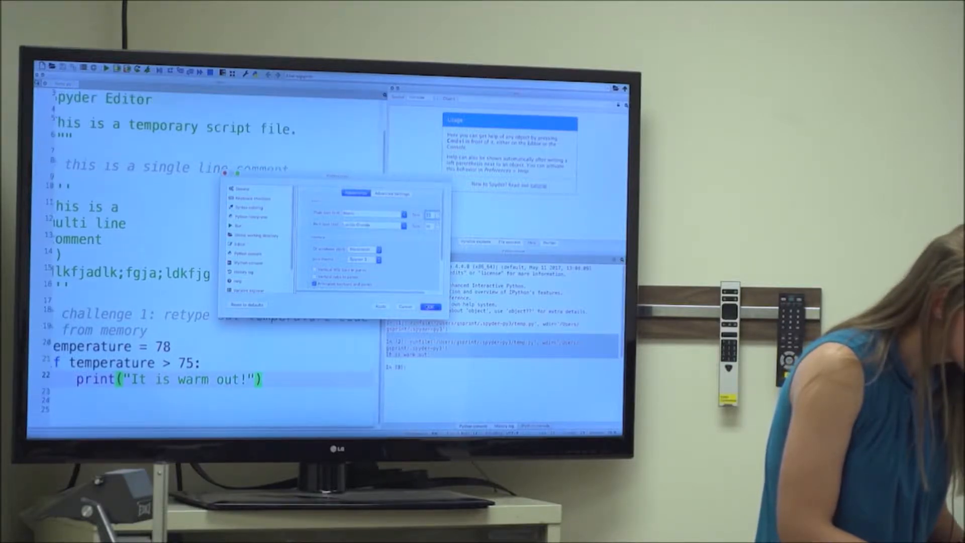
pyautogui.click(431, 306)
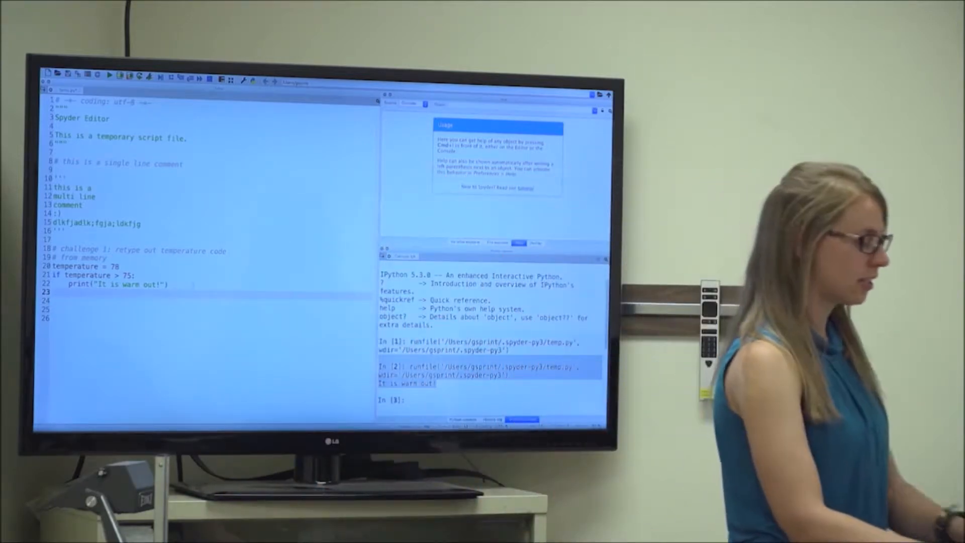
# Add an else: # temperature <= 75 branch printing "It is cool out!" and rerun.
pyautogui.write('else: # temperature <= 75')
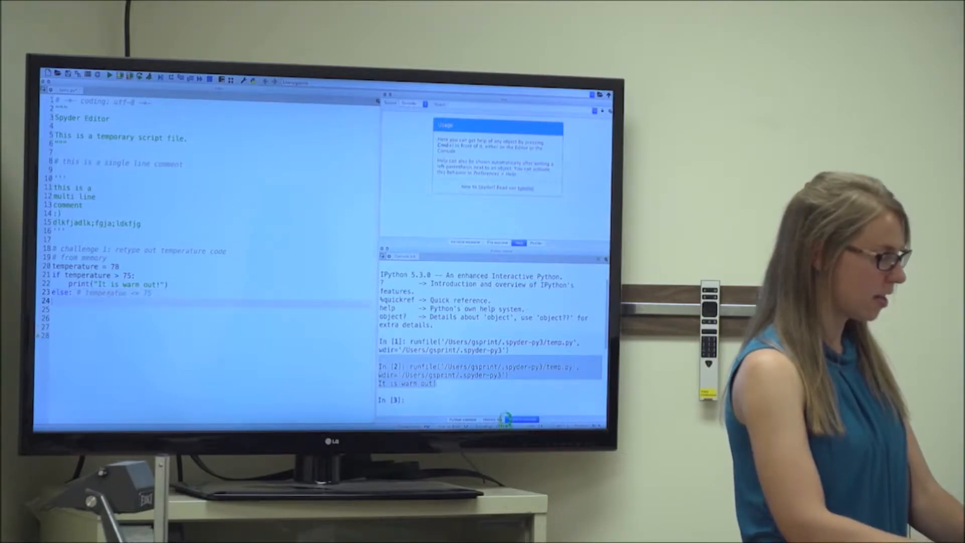
pyautogui.write('print("It is cool out!')
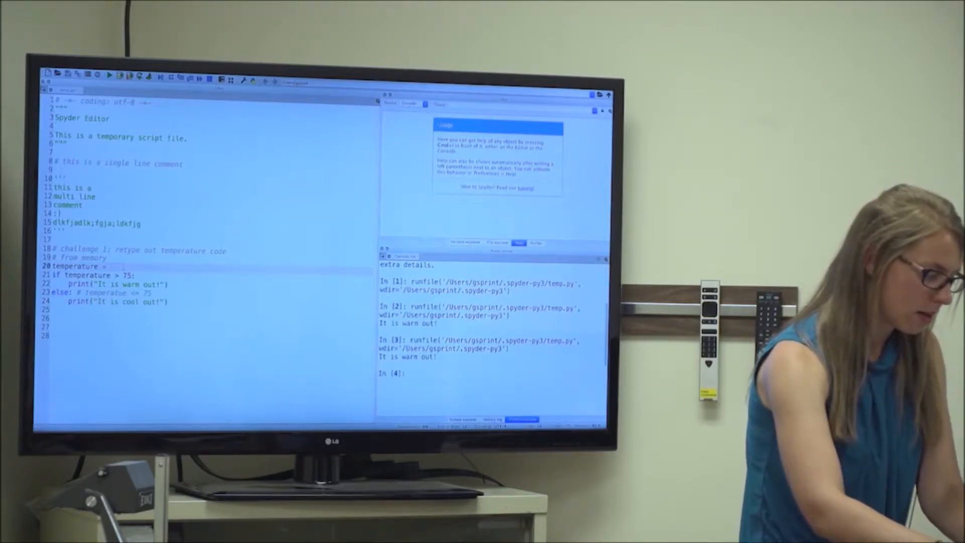
# Change the temperature assignment from 78 to 60.
pyautogui.write('60')
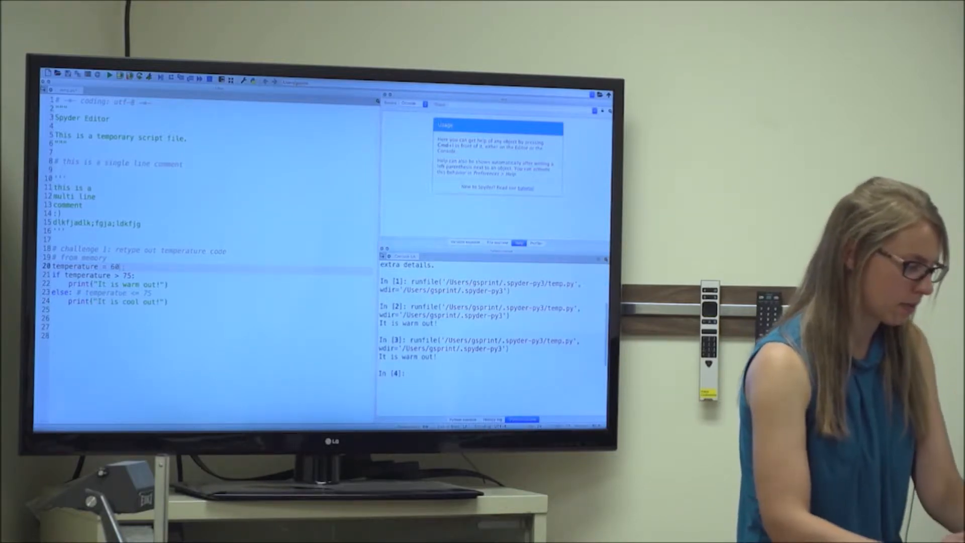
pyautogui.click(110, 75)
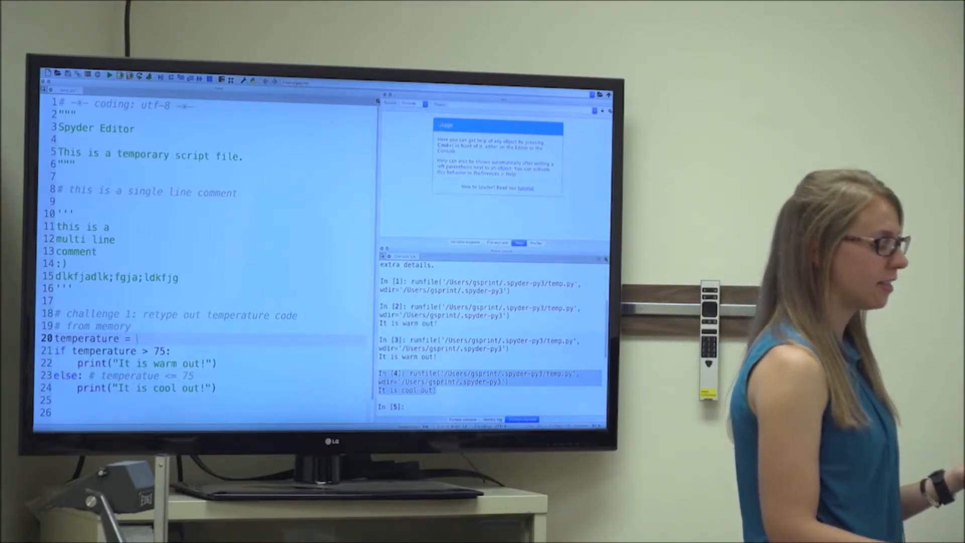
# Read temperature with input("Please enter the temperature: ") on line 20.
pyautogui.write('input')
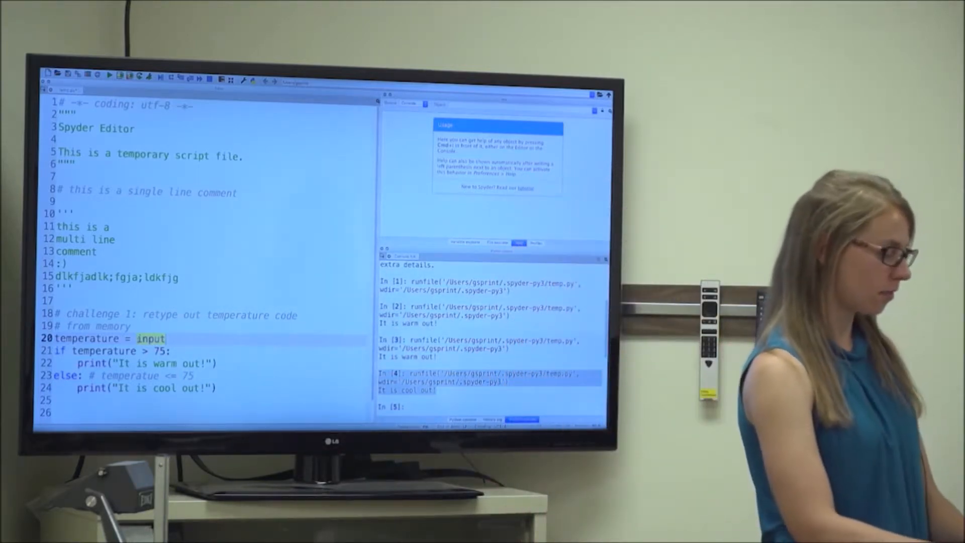
pyautogui.write('()')
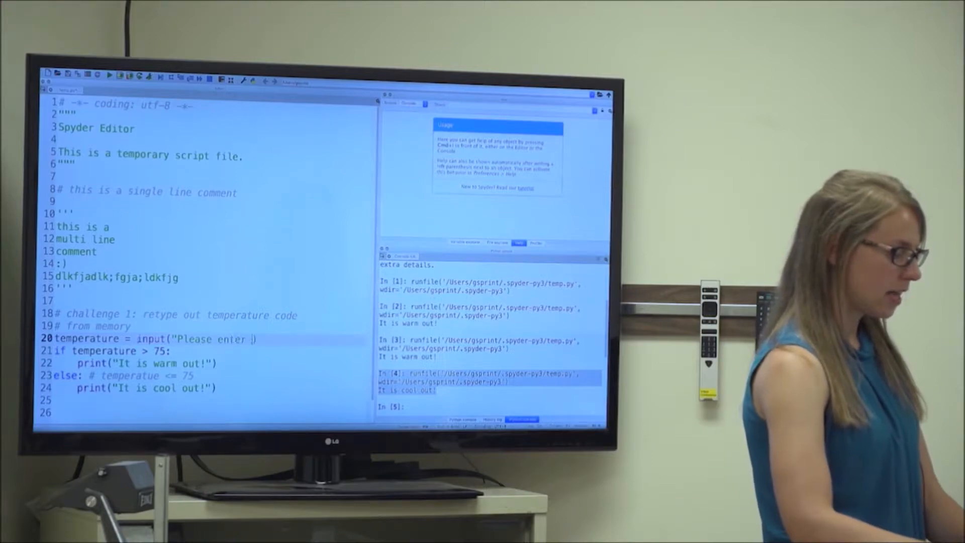
pyautogui.write('the temp)')
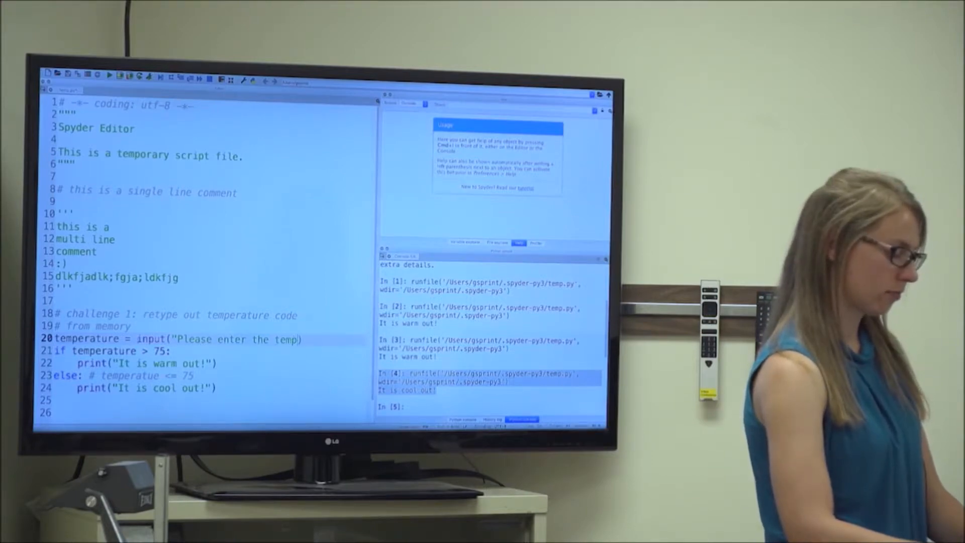
pyautogui.write('erature: "')
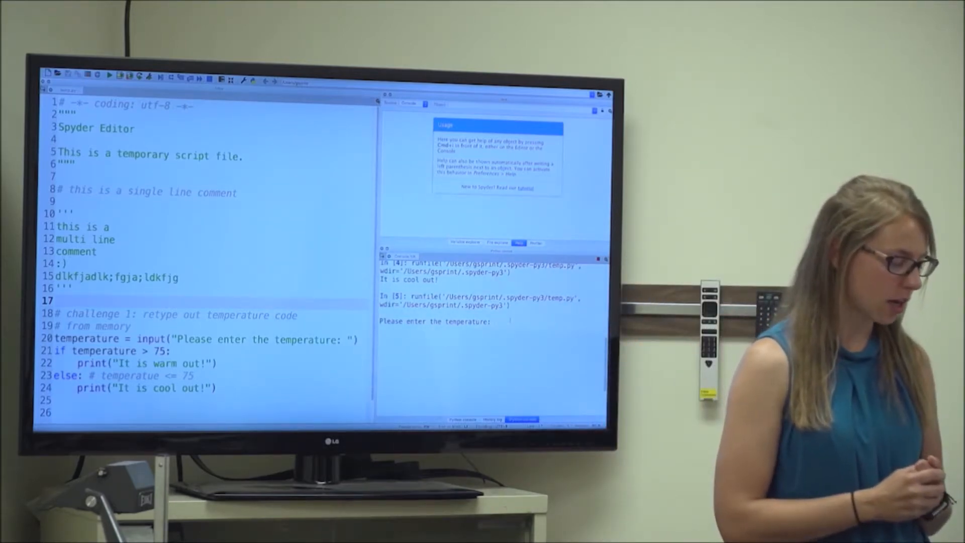
# Wrap the input call in int(), run, and enter 80 to get "It is warm out!".
pyautogui.write('80')
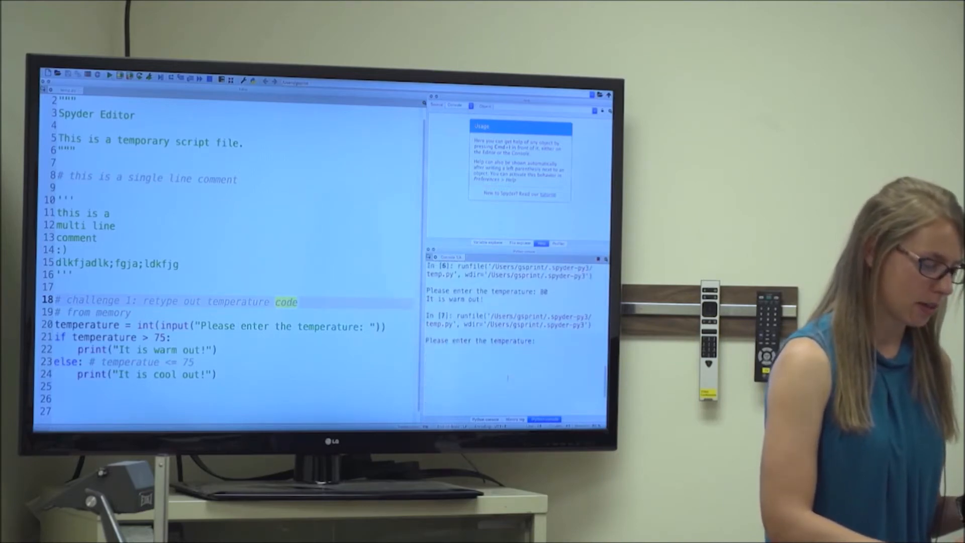
# Rerun the script and enter 75, getting "It is cool out!".
pyautogui.write('75')
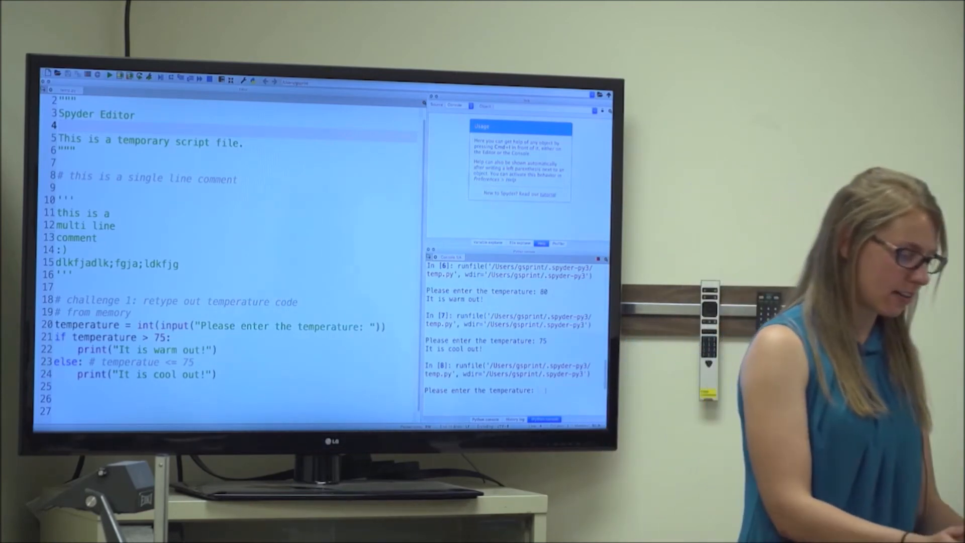
# Enter "seventy five" at the prompt to trigger the int() ValueError.
pyautogui.write('seve')
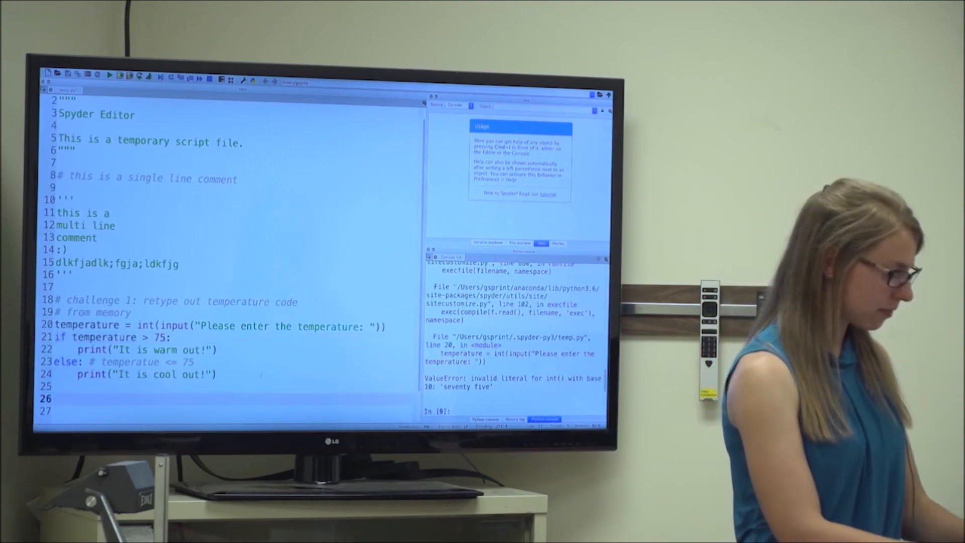
# Type comments "# challenge 2: get 5 integers from the user" and "# compute and display their average".
pyautogui.write('# challenge 2:')
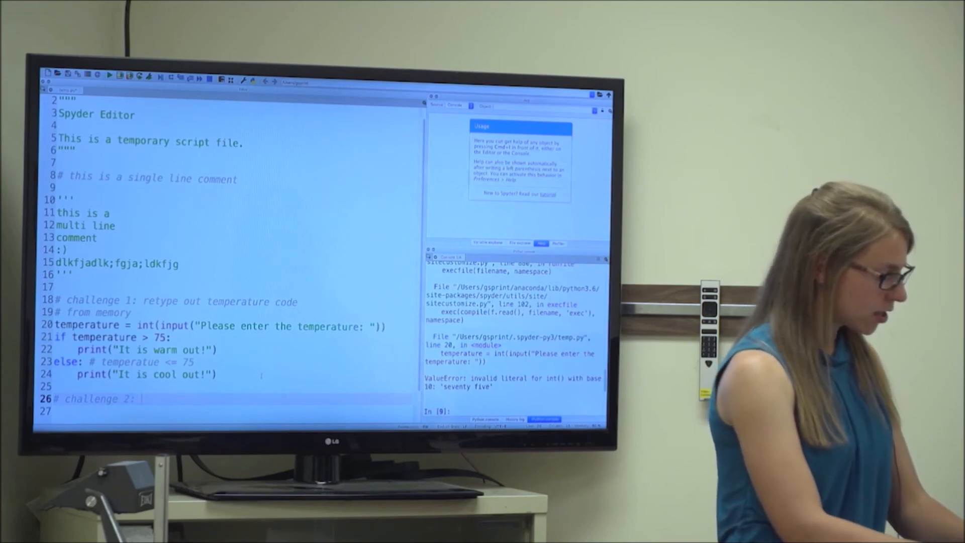
pyautogui.write('get 5 integers')
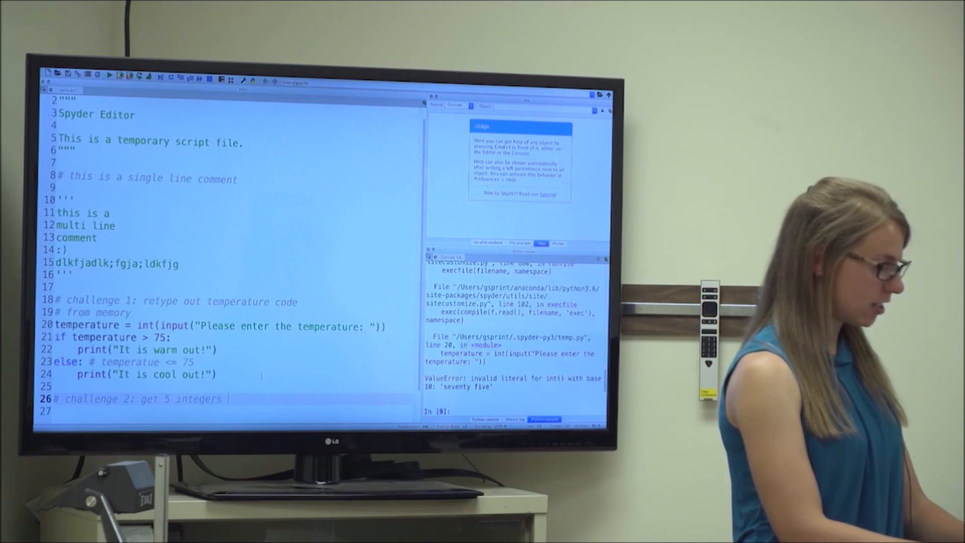
pyautogui.write('from the user')
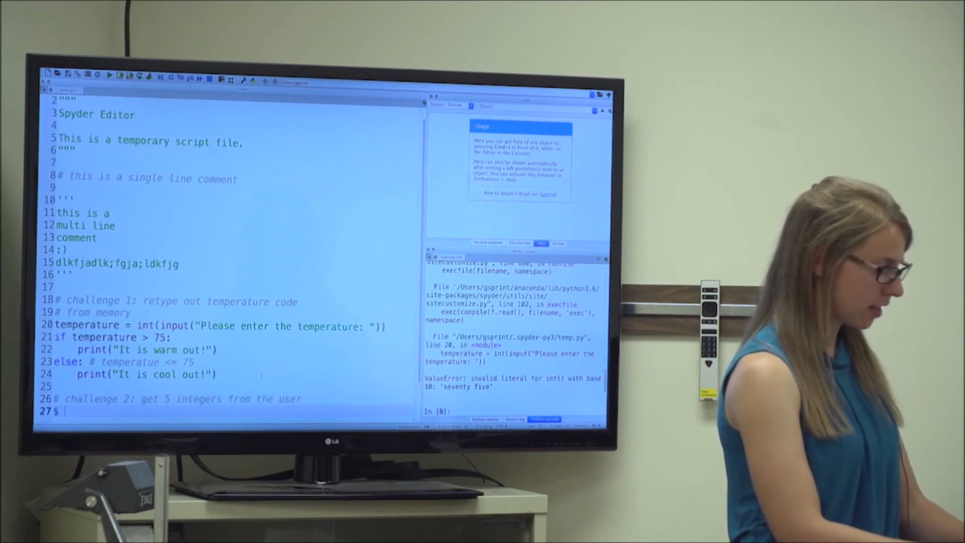
pyautogui.write('# compute and di')
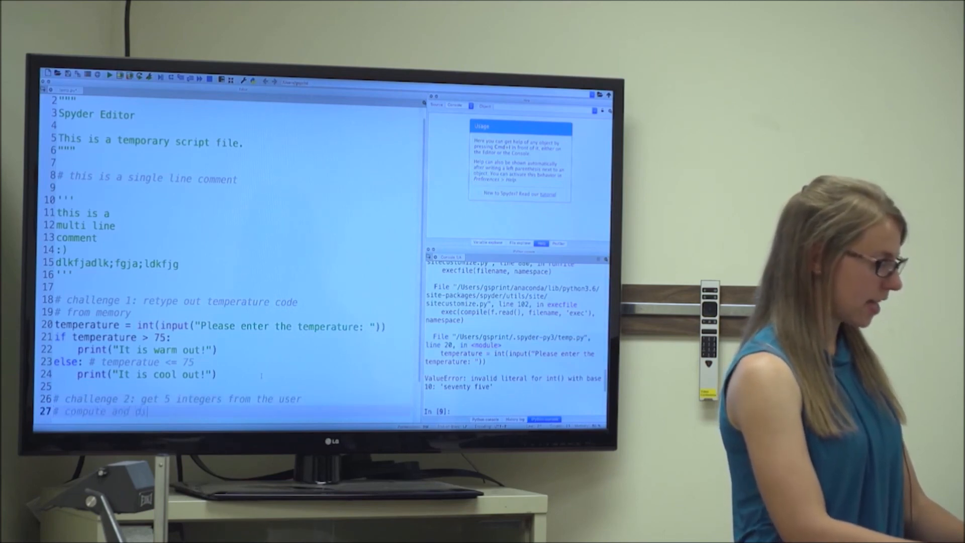
pyautogui.write('splay their avar')
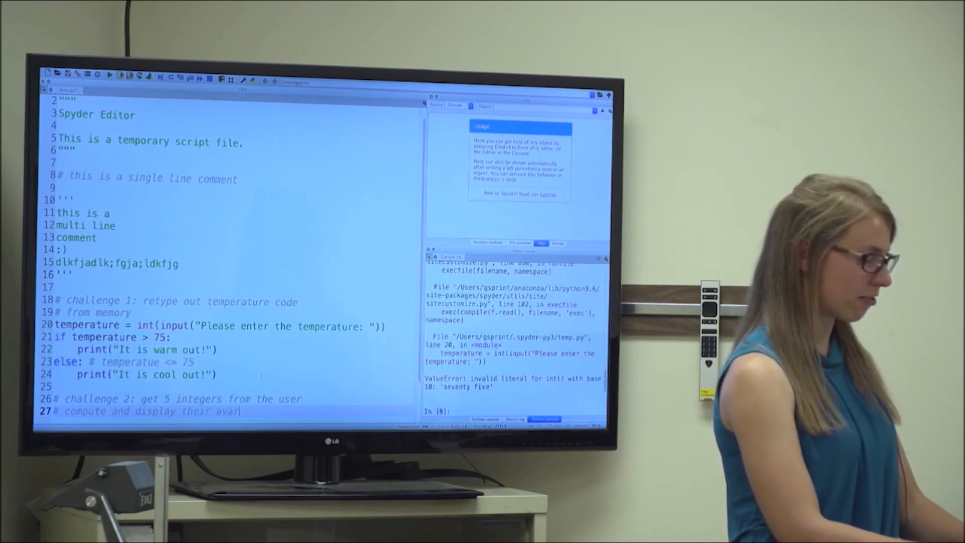
pyautogui.write('age')
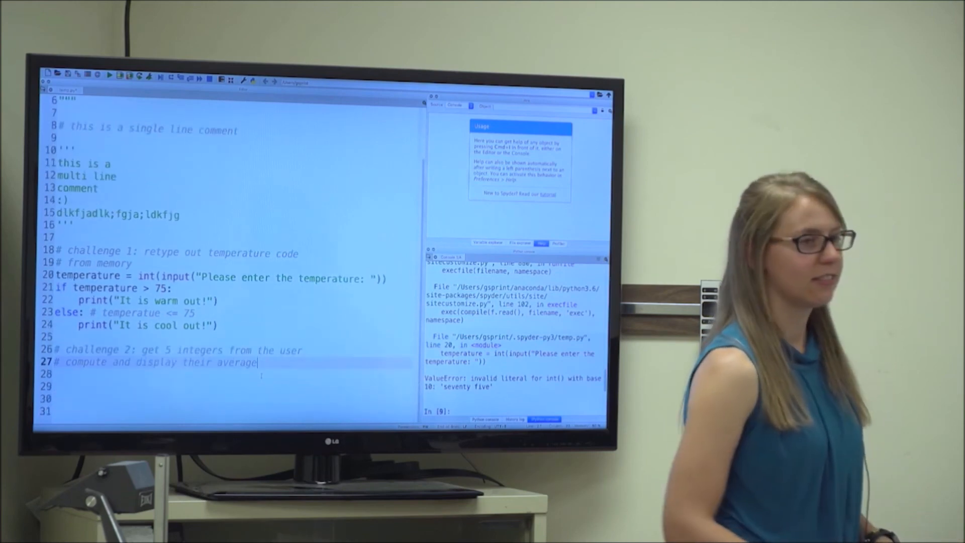